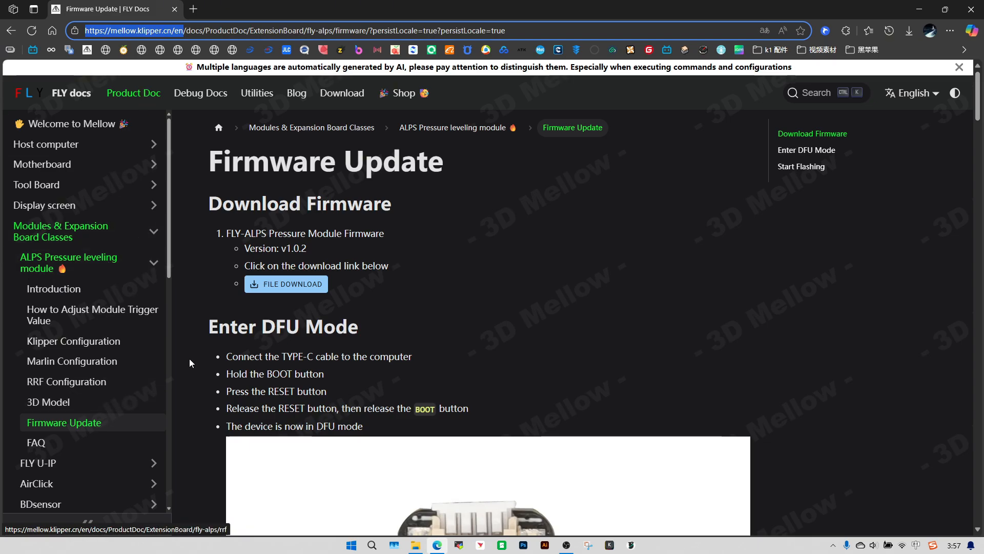
Step: Highlight the ALPS firmware v1.0.2 name and choose the Google Drive file download
double_click(324, 161)
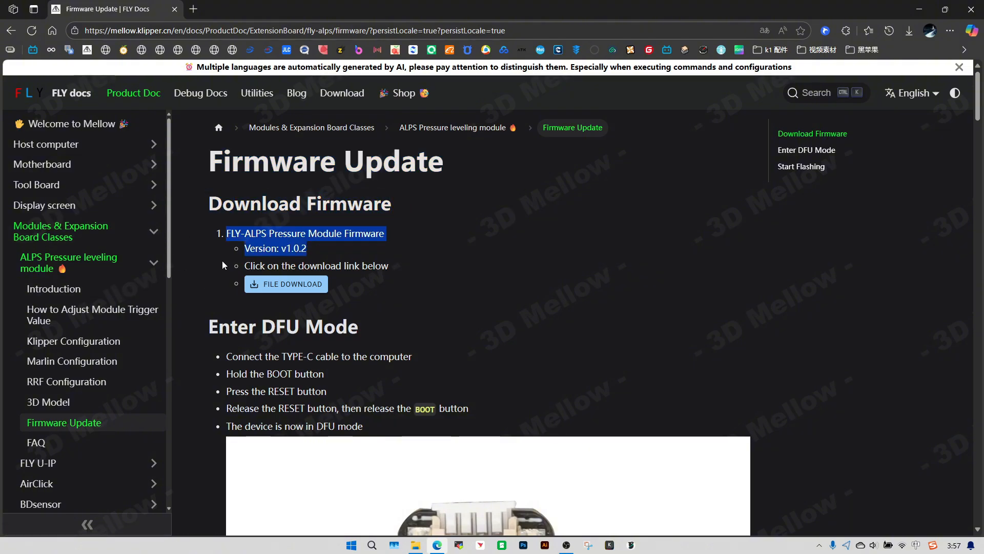
click(285, 284)
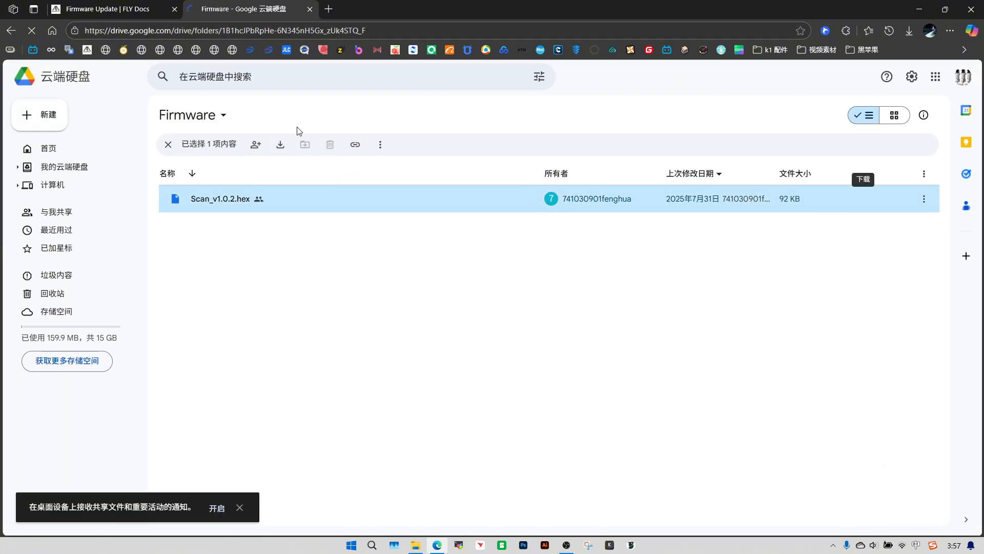
Step: Download Scan_v1.0.2.hex from Google Drive and return to the FLY Docs tab
click(908, 31)
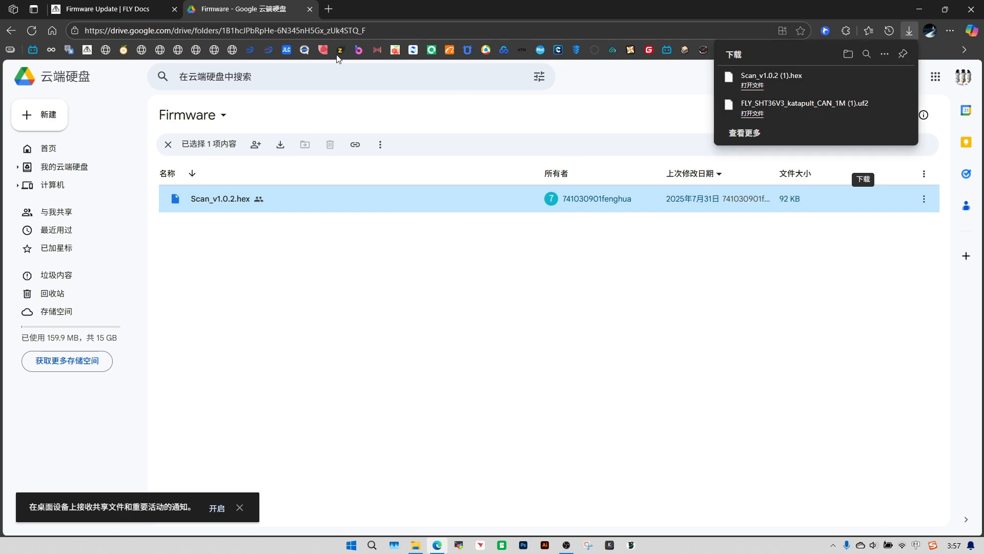
click(106, 9)
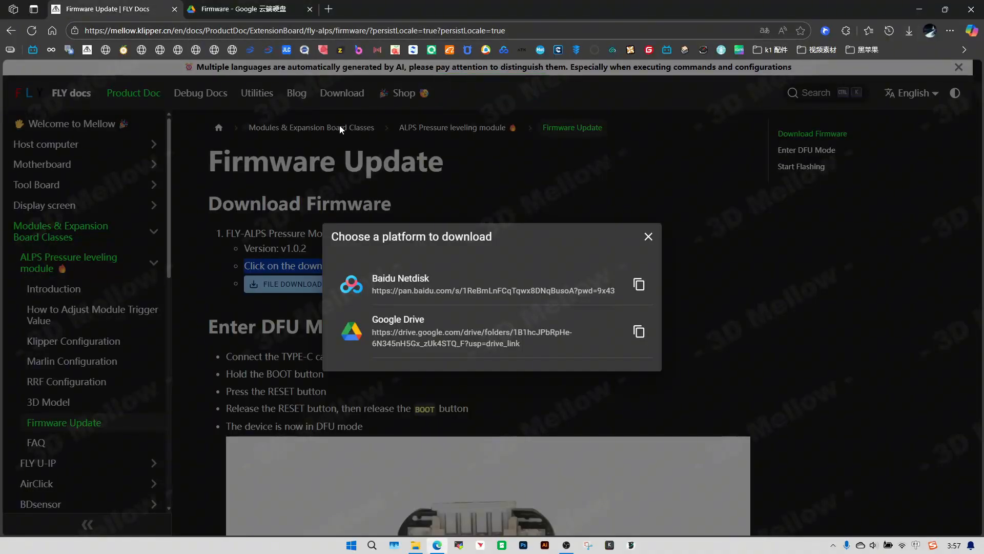
Step: Dismiss the platform chooser and start the STM32 Burning Tool file download
click(648, 235)
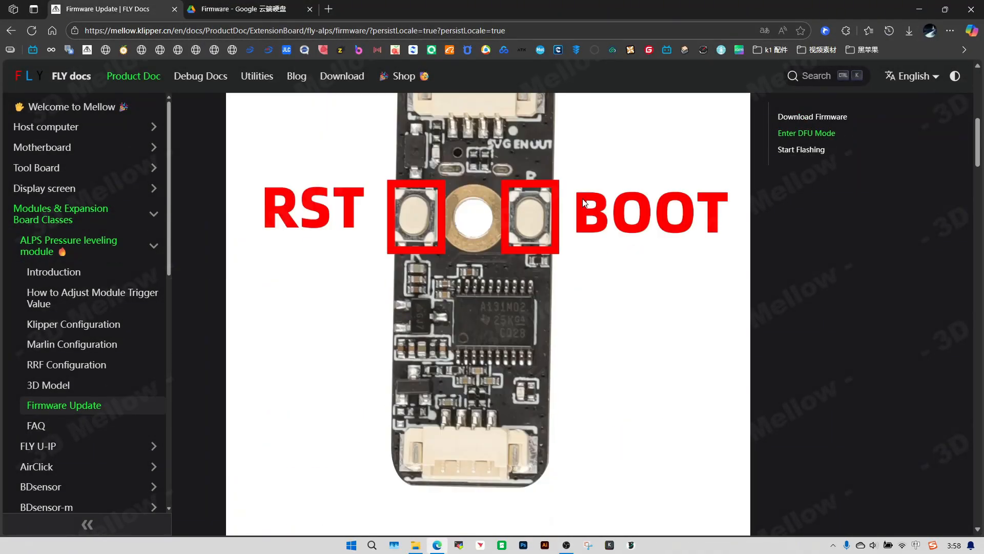
scroll(down, 3)
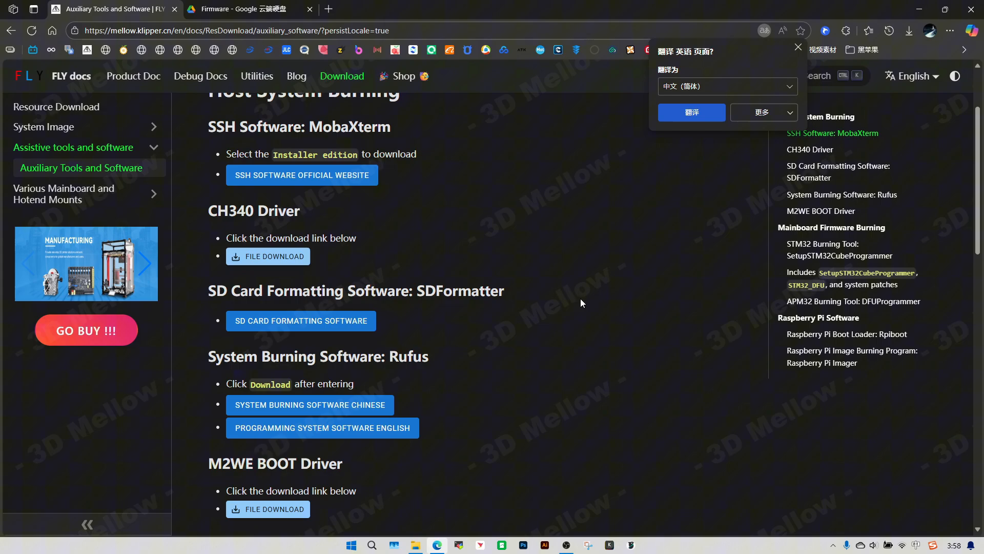
scroll(down, 3)
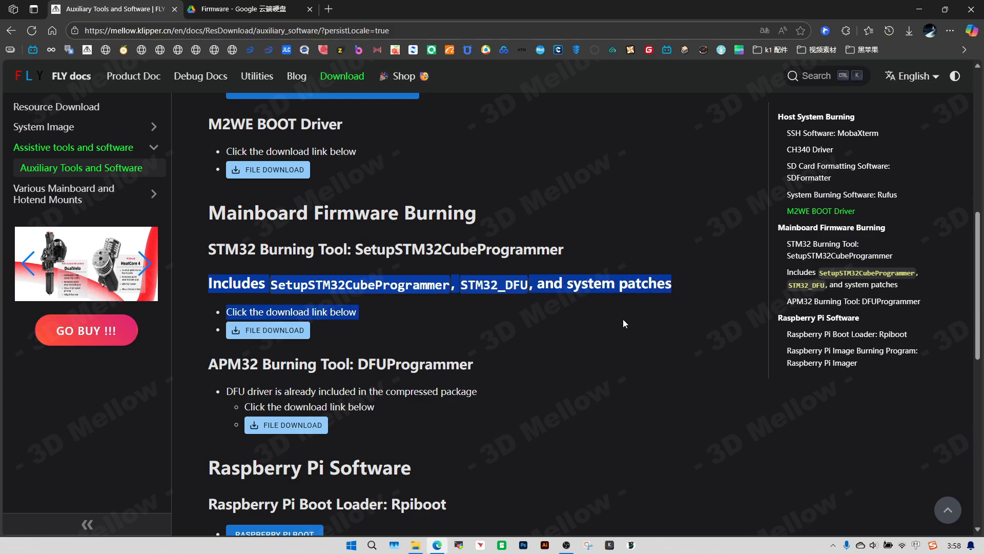
click(268, 330)
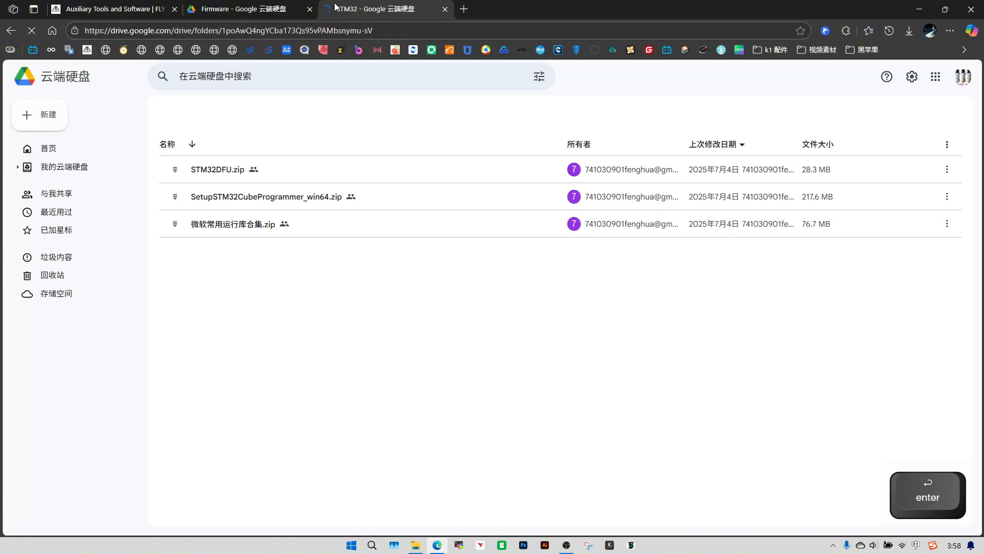
Step: Download the SetupSTM32CubeProgrammer_win64, runtime library and STM32DFU zips despite virus-scan warnings
click(270, 225)
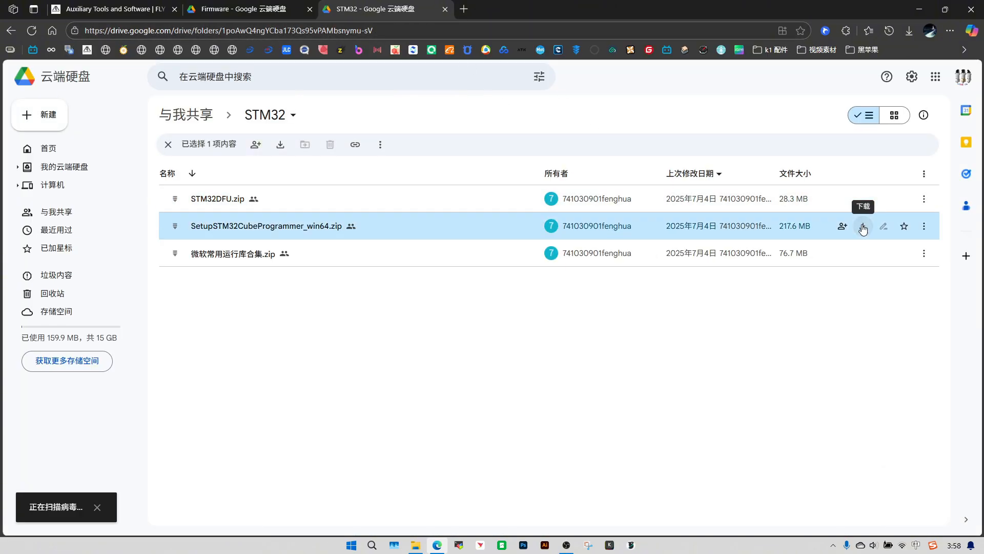
click(862, 226)
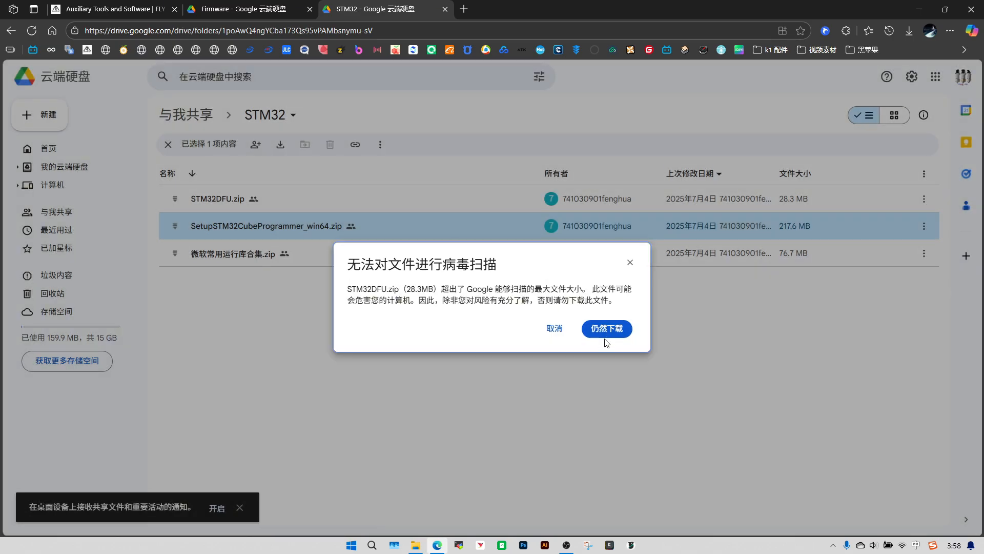
click(604, 328)
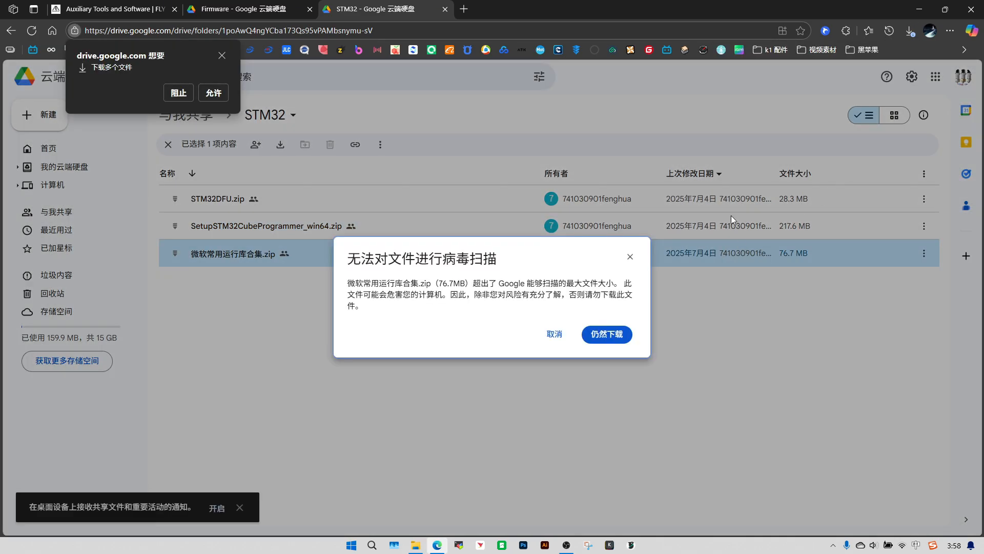
click(606, 333)
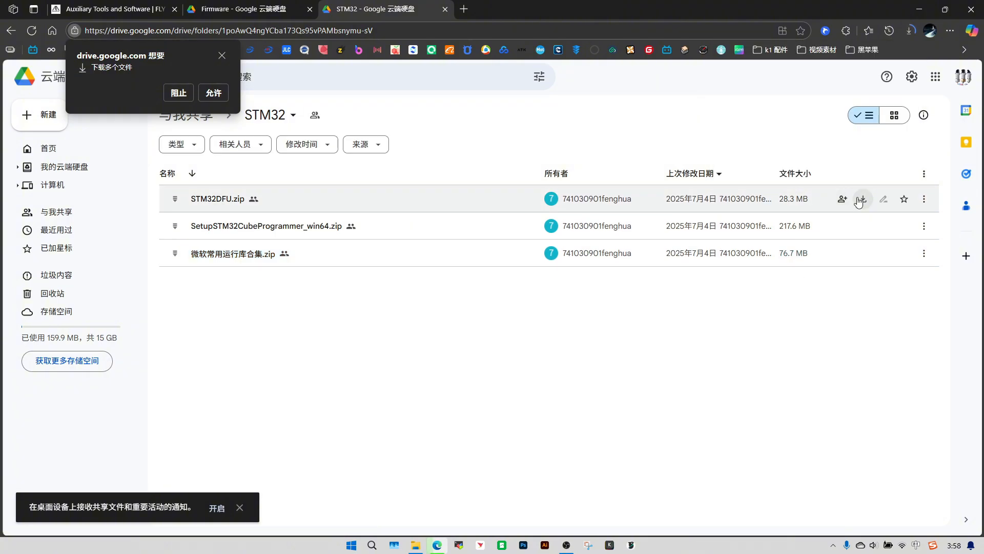
click(214, 92)
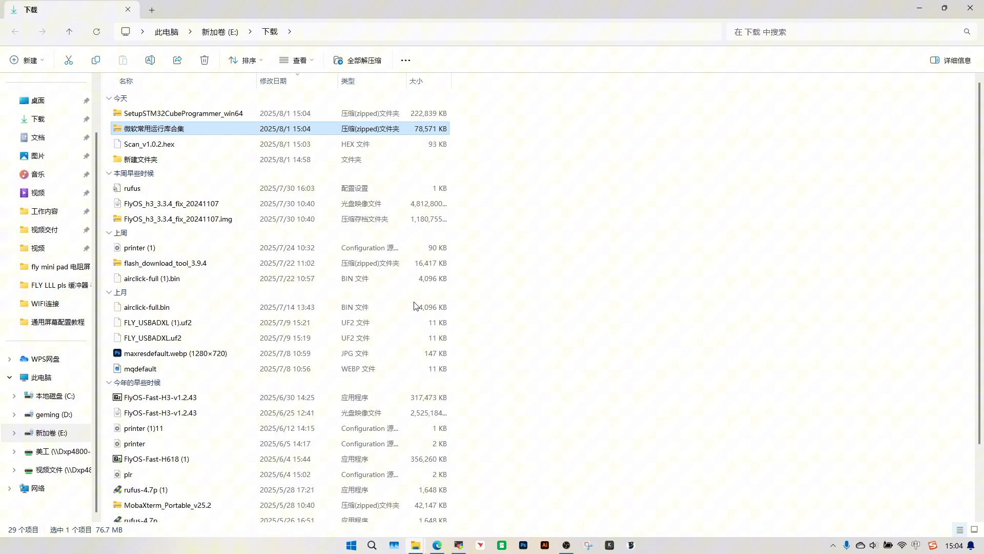
Step: Launch the Microsoft runtime library collection installer from Downloads
click(157, 322)
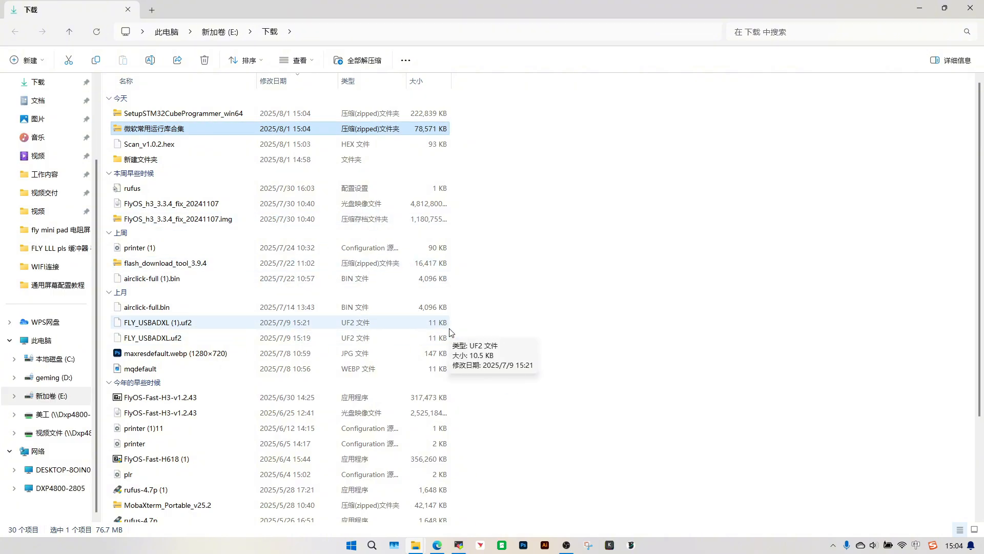
scroll(down, 3)
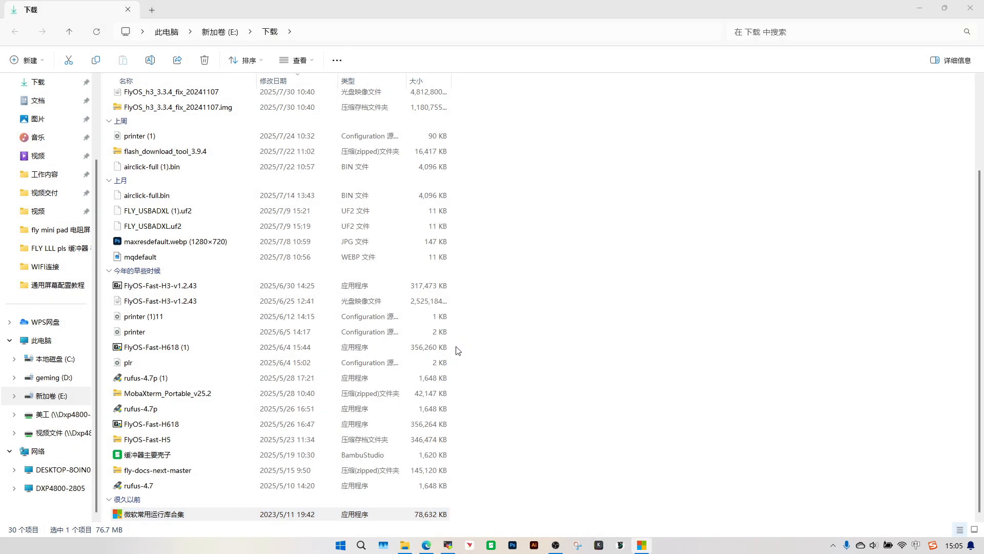
double_click(153, 514)
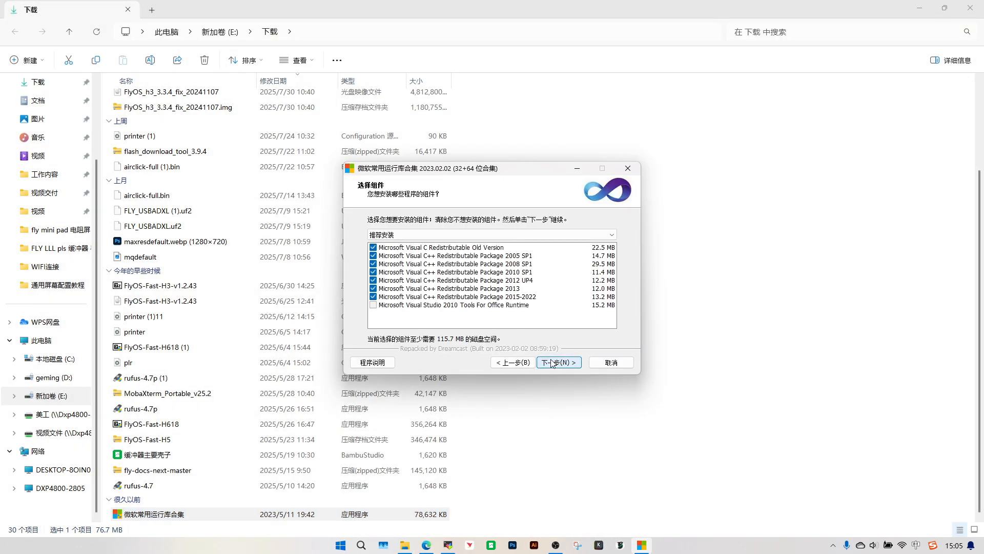
Step: Install the recommended Visual C++ redistributables, then run SetupSTM32CubeProgrammer_win64
click(559, 362)
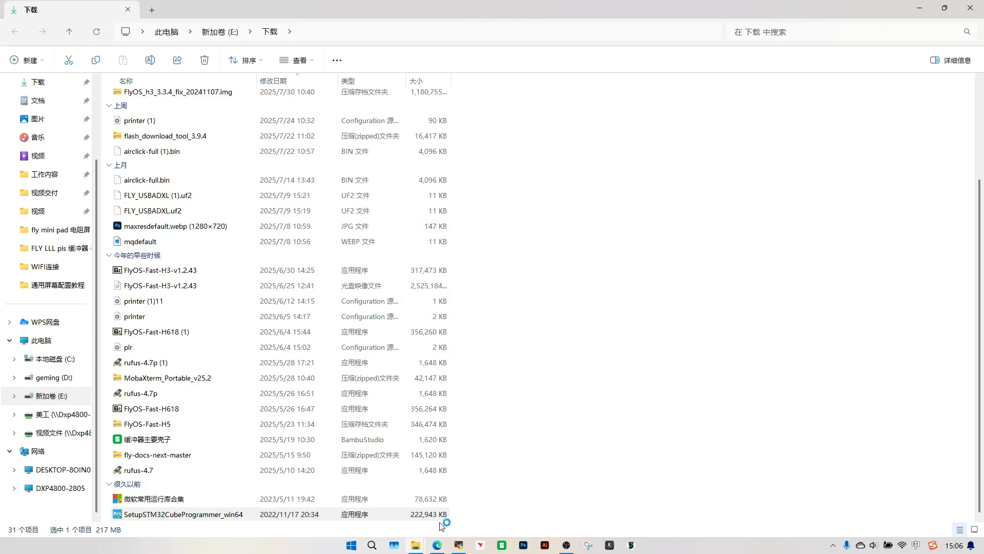
double_click(184, 514)
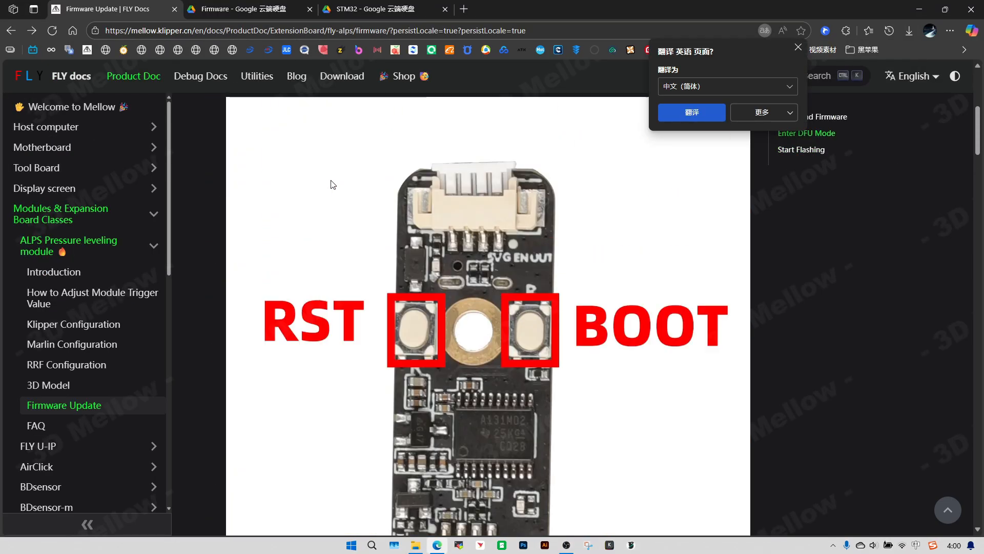
Step: Dismiss the translation offer and scroll to the Enter DFU Mode and connection steps
click(805, 132)
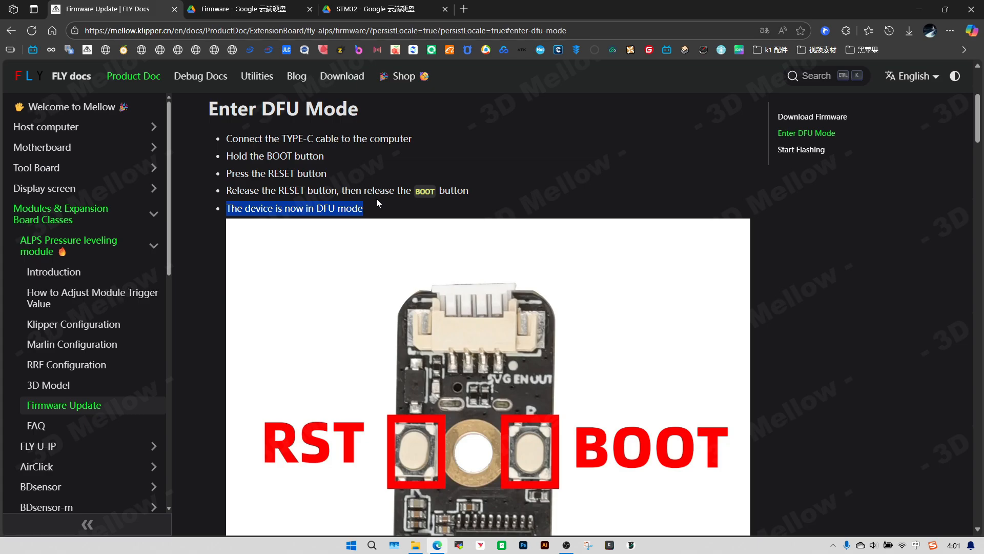
scroll(down, 3)
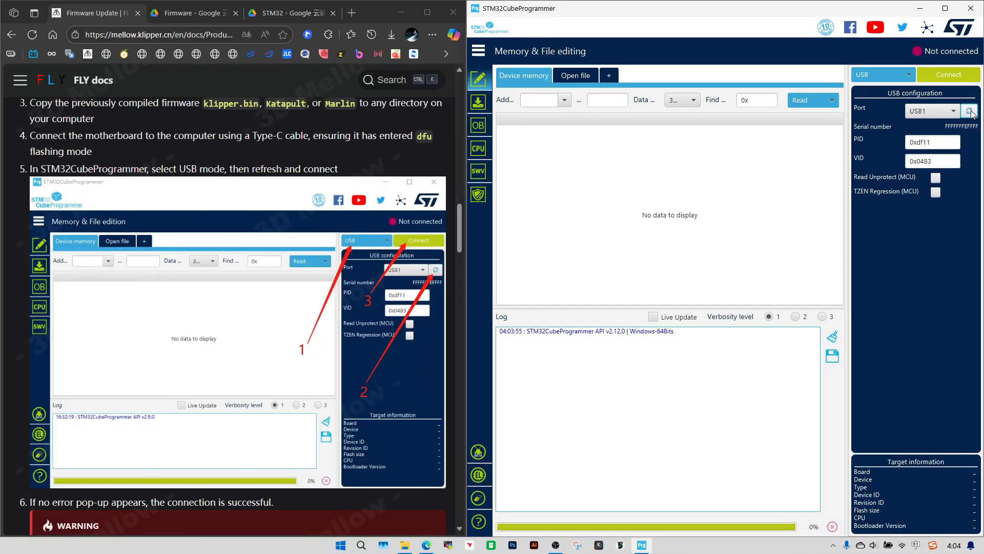
Step: Connect to the STM32F07x module over USB port USB1
click(948, 74)
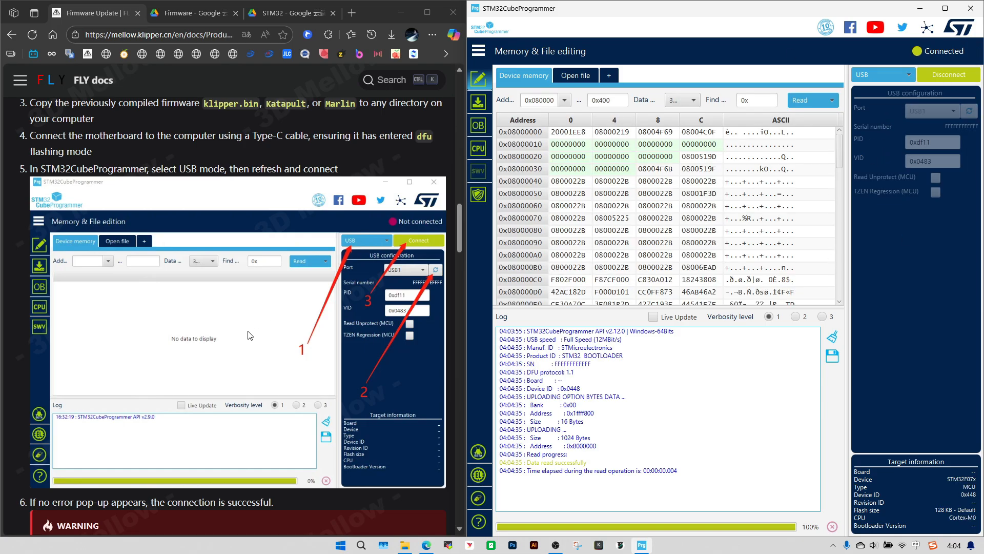
scroll(down, 3)
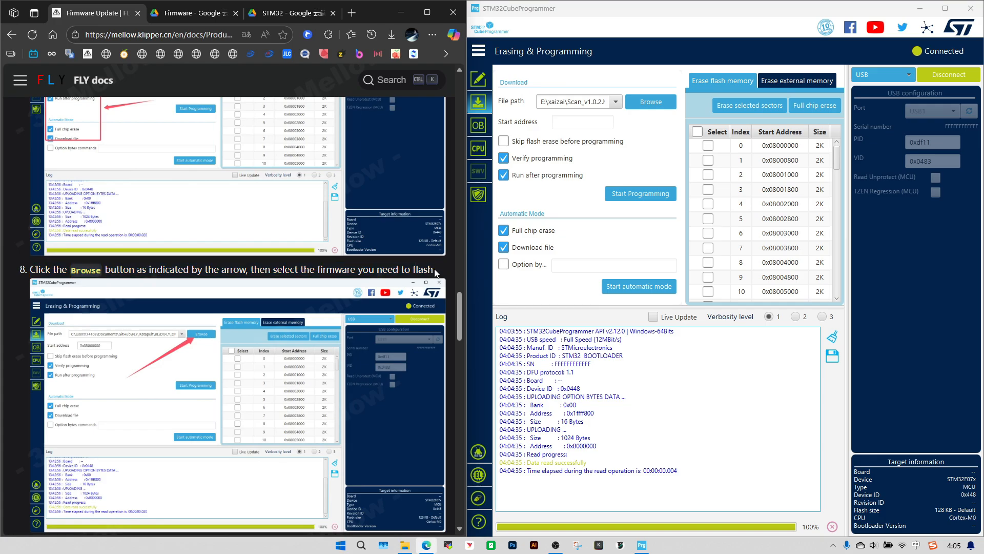
Step: Browse to Scan_v1.0.2 (1).hex and flash it in automatic mode until download verified
click(650, 101)
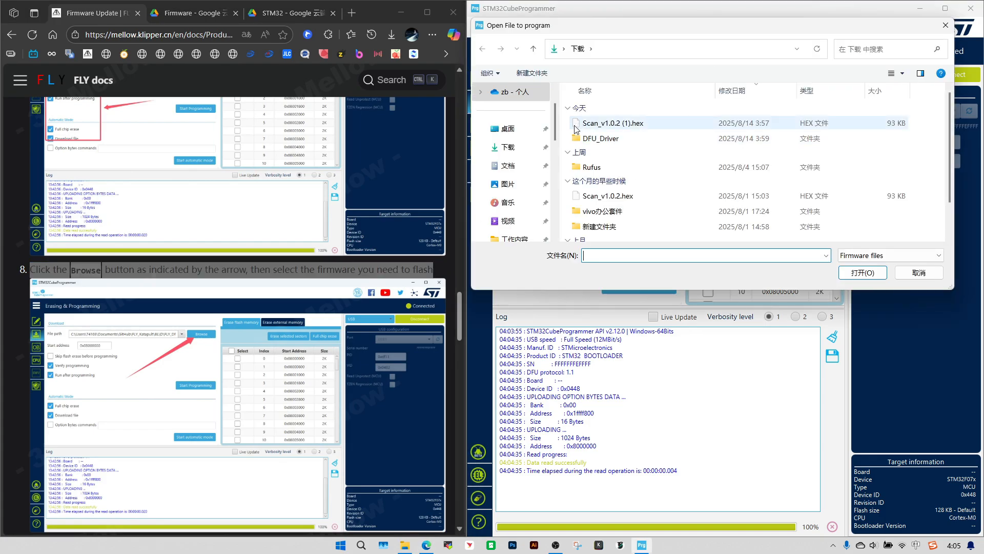
double_click(613, 122)
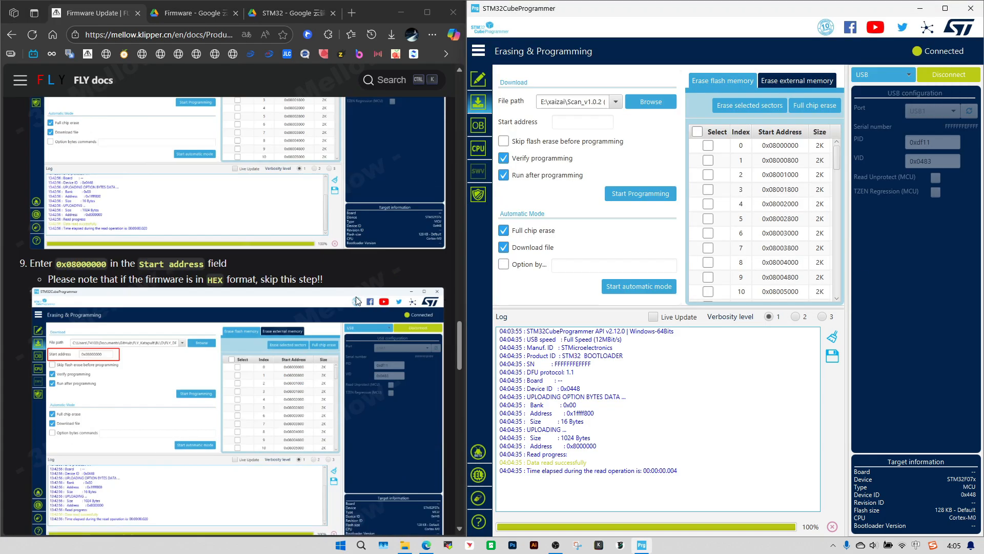
drag(51, 279, 317, 280)
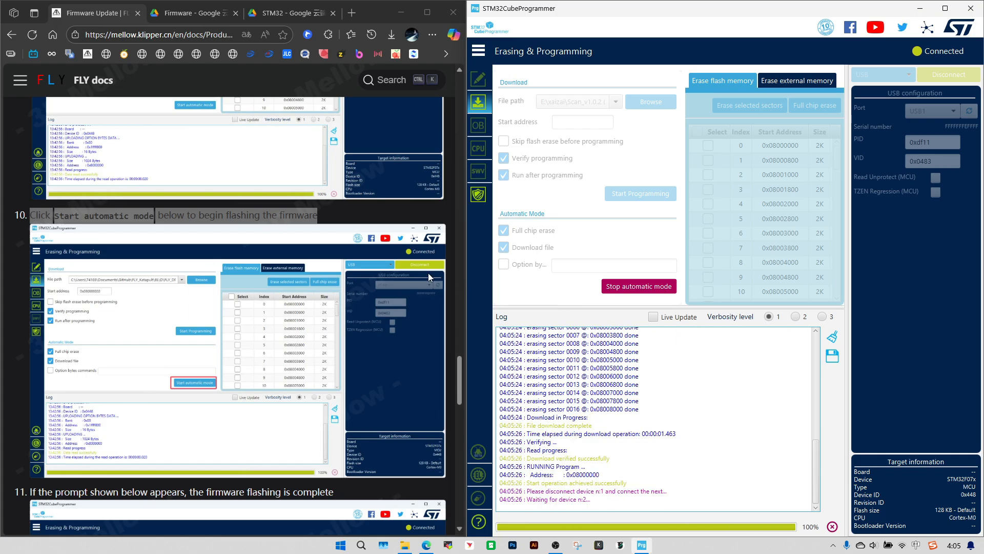
scroll(down, 3)
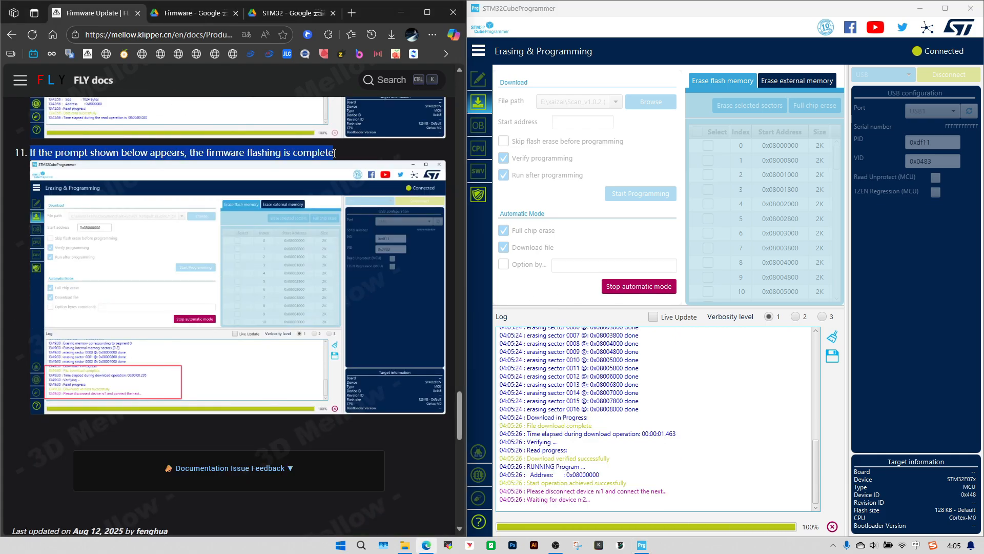